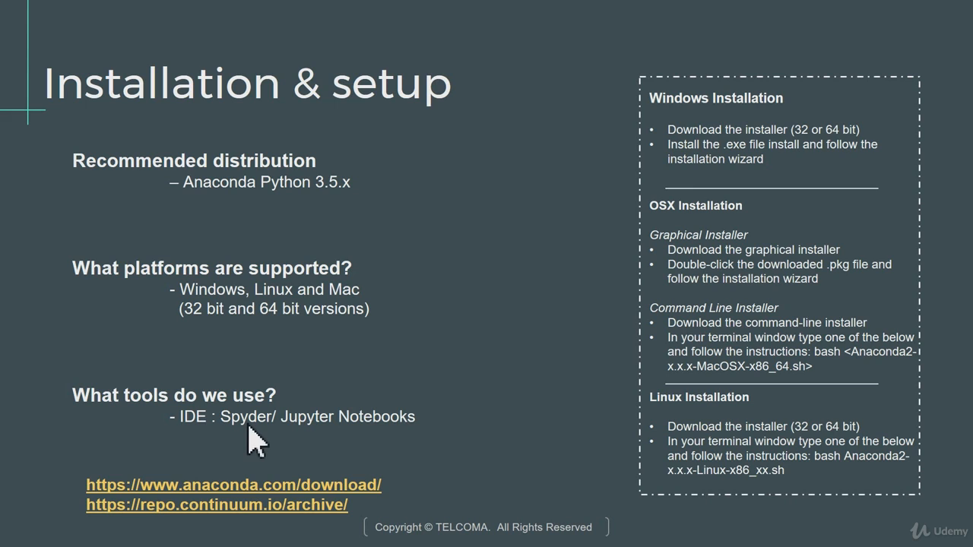
mouse_move(298, 441)
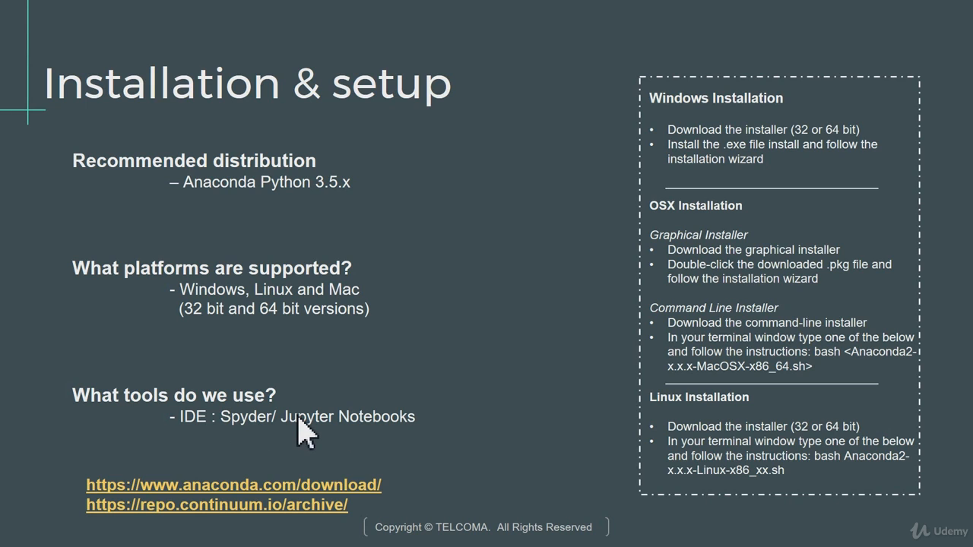
mouse_move(334, 456)
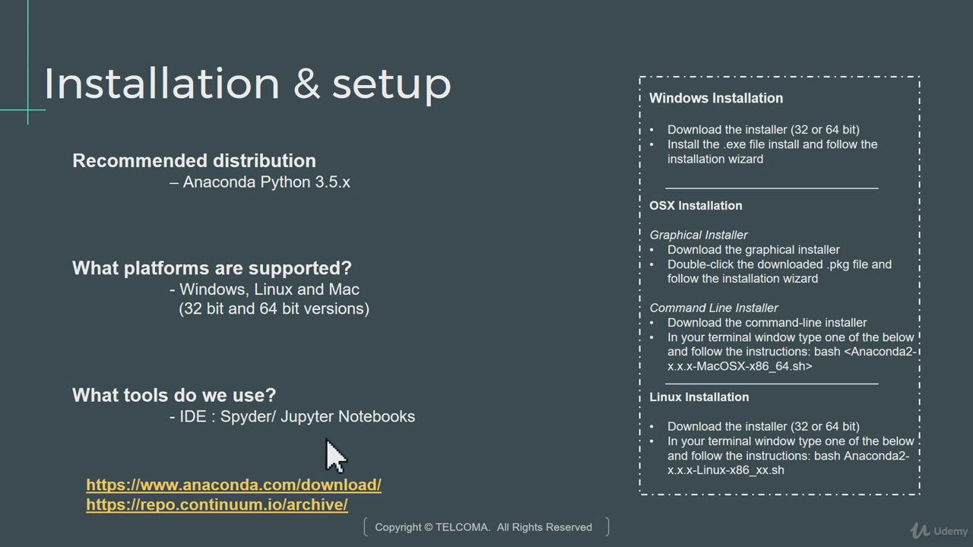
mouse_move(450, 408)
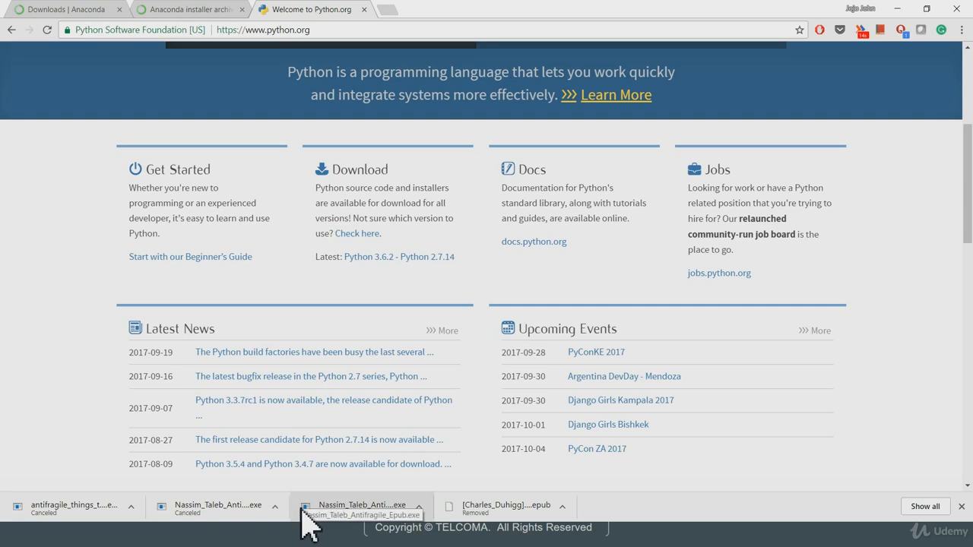
mouse_move(251, 362)
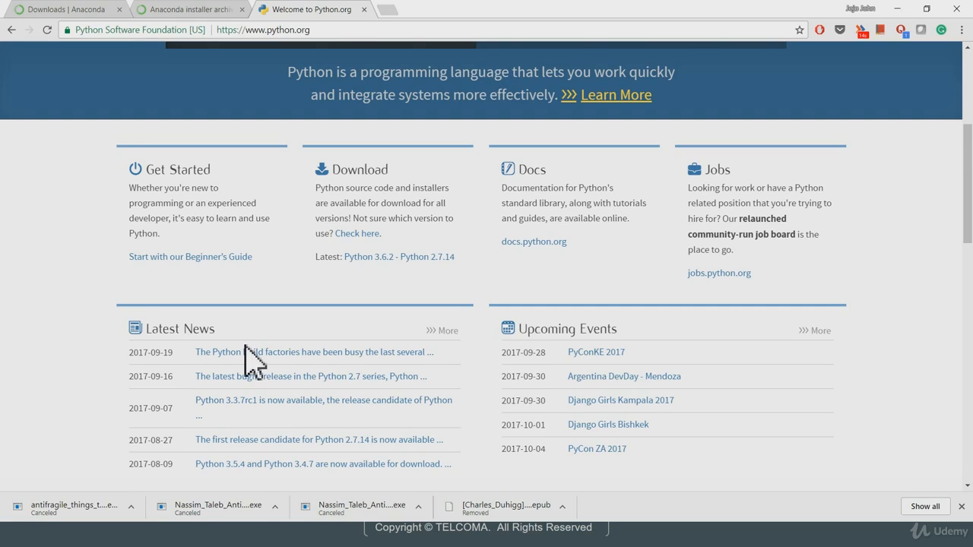
- Switch between the installer archive tab and the Anaconda download page tab
scroll("up", 3)
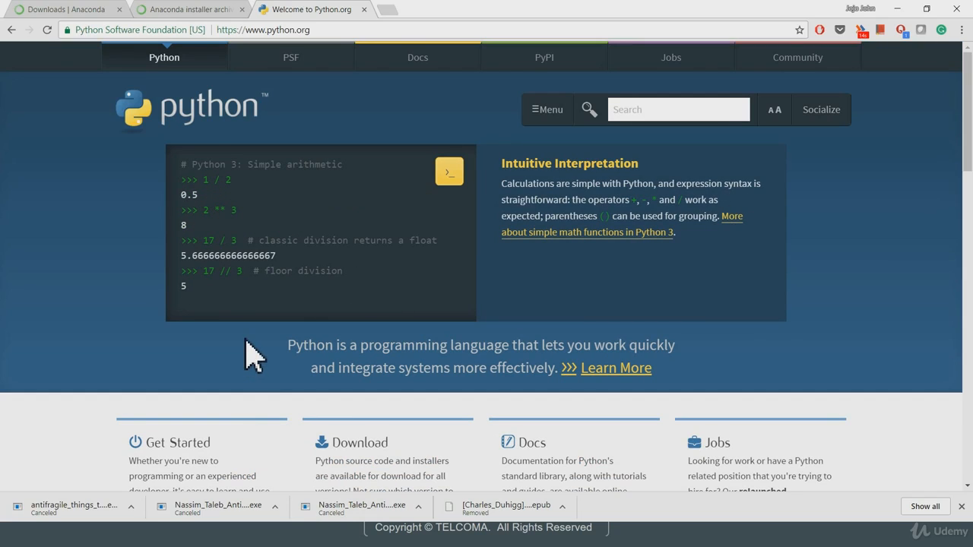
mouse_move(219, 122)
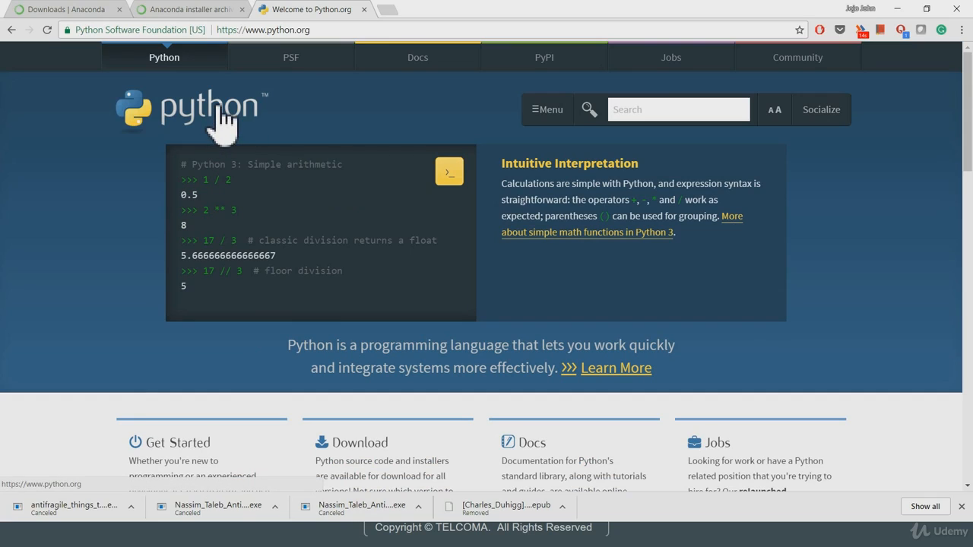
mouse_move(288, 134)
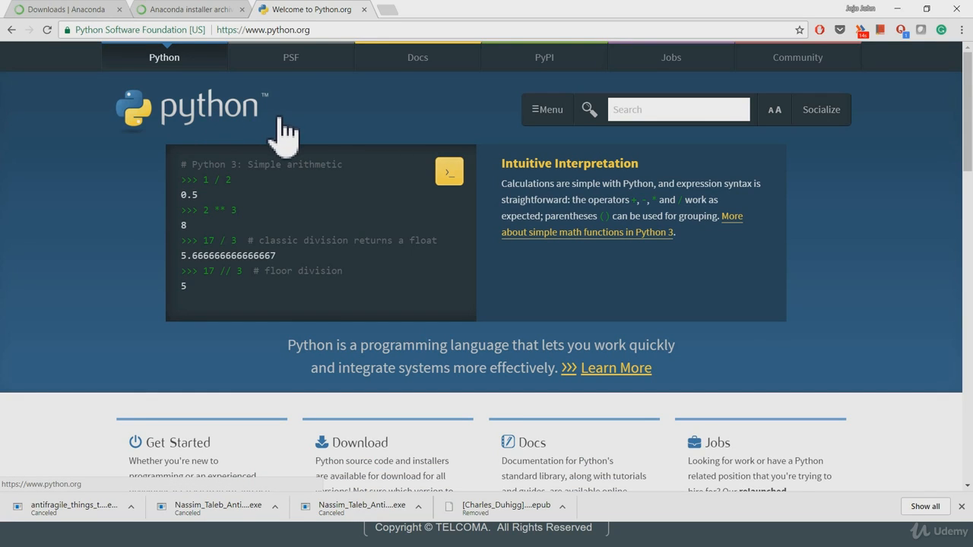
mouse_move(327, 139)
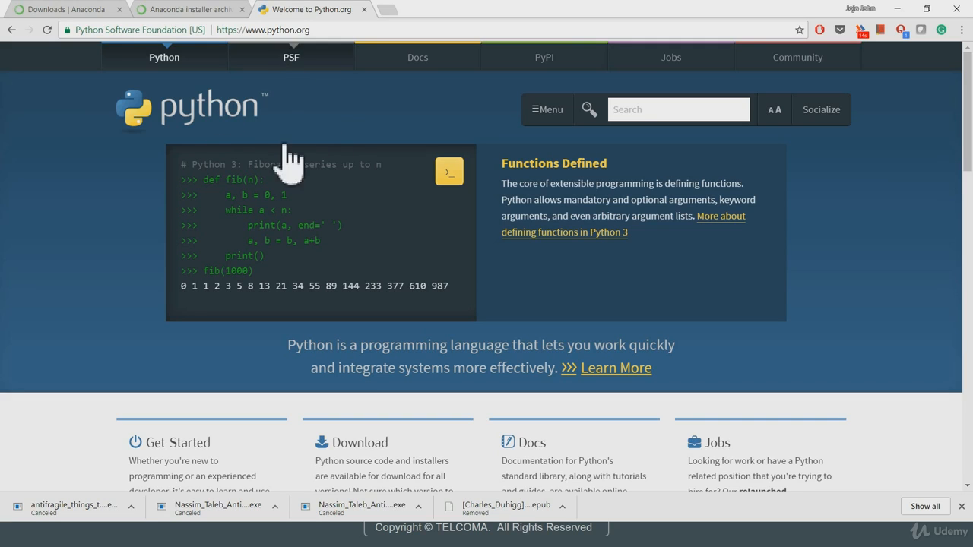
scroll("down", 3)
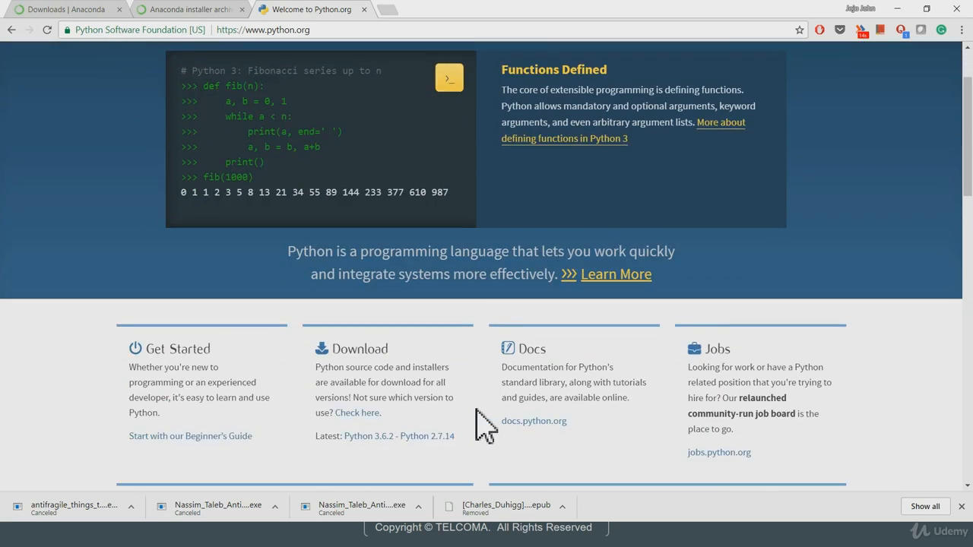
scroll("down", 3)
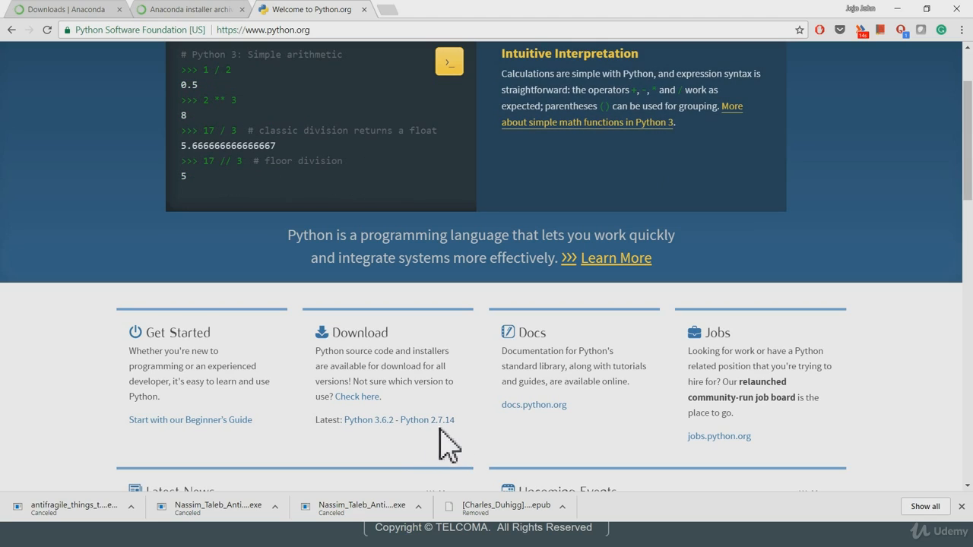
scroll("up", 3)
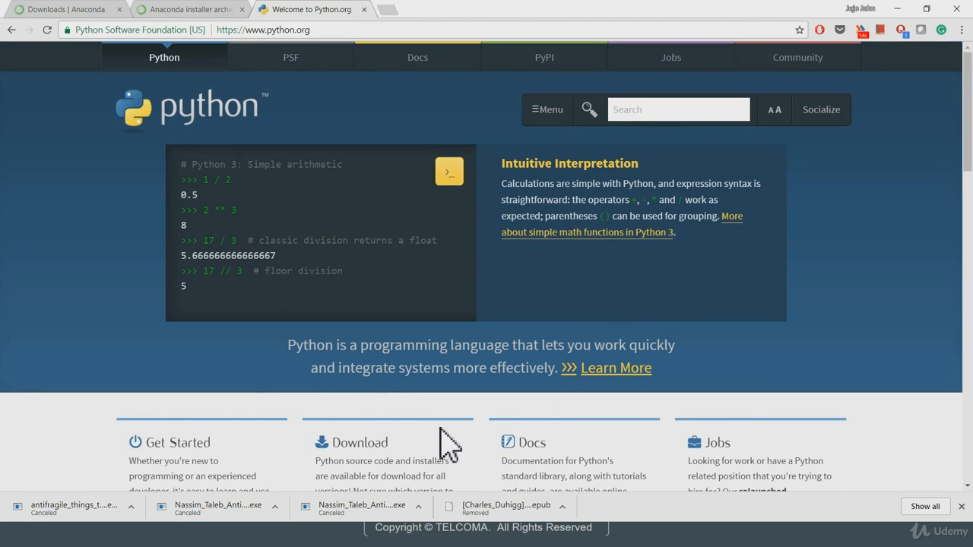
left_click(183, 10)
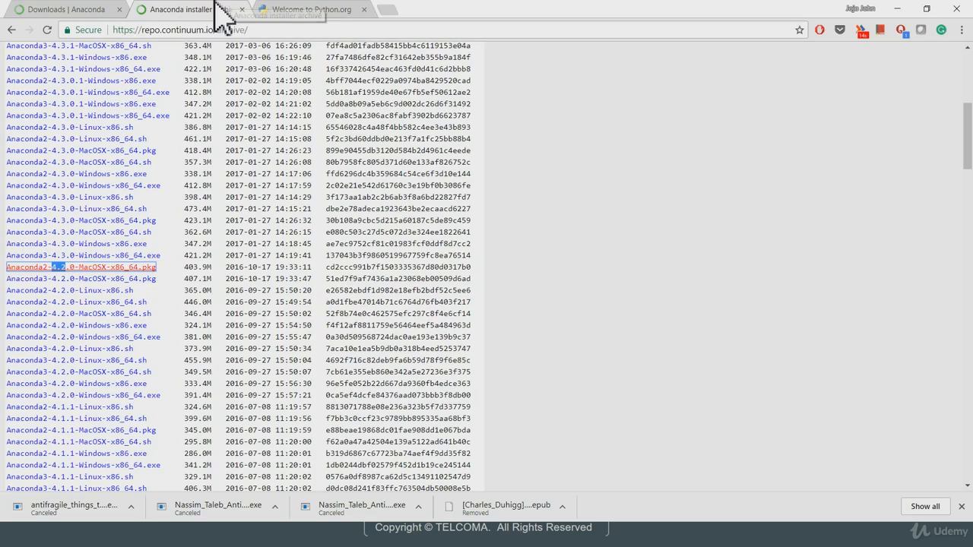
left_click(68, 10)
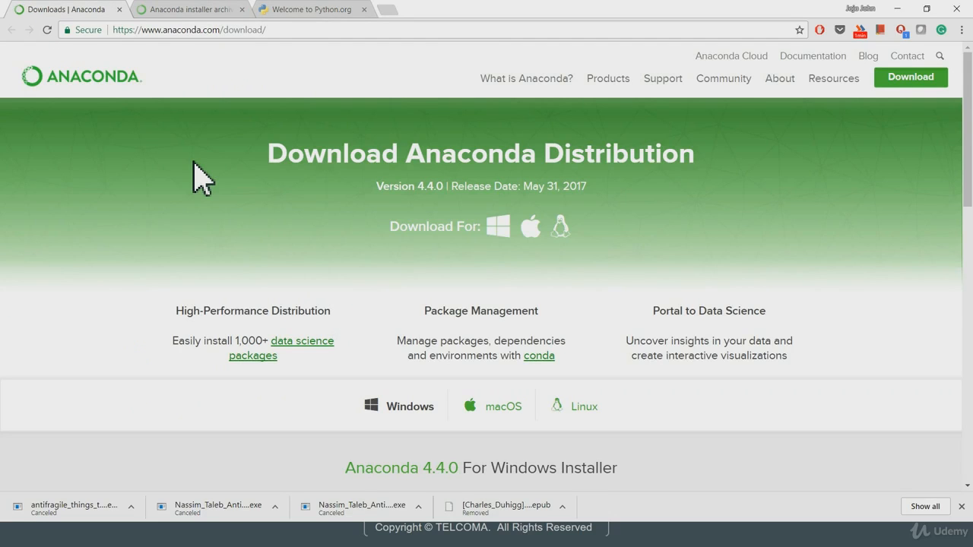
mouse_move(351, 351)
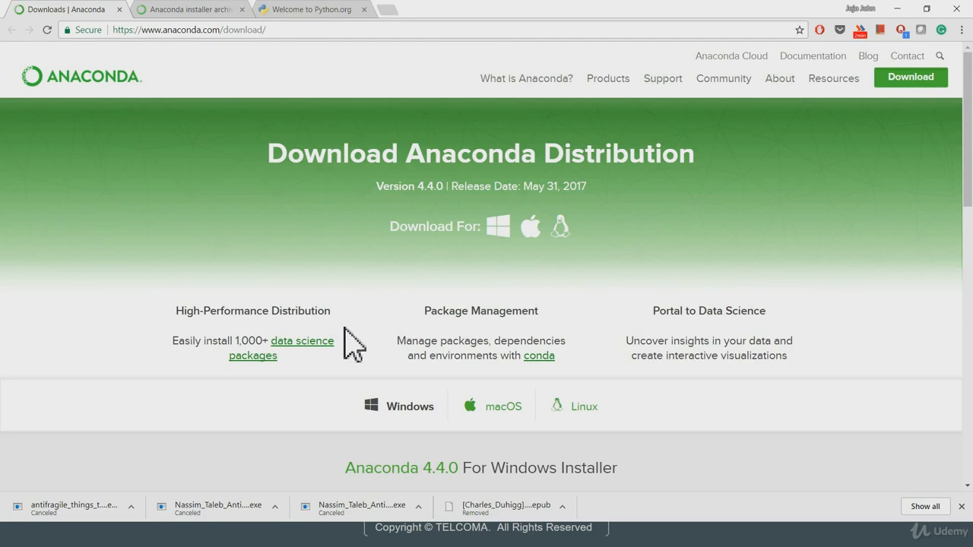
- Scroll to the Windows Installer section with Python 3.6 and 2.7 Download buttons
scroll("down", 3)
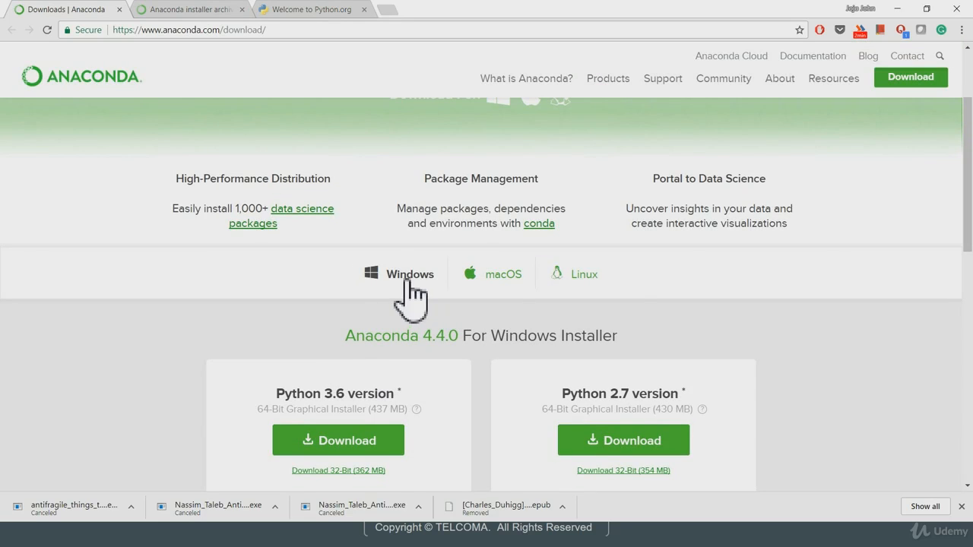
scroll("down", 3)
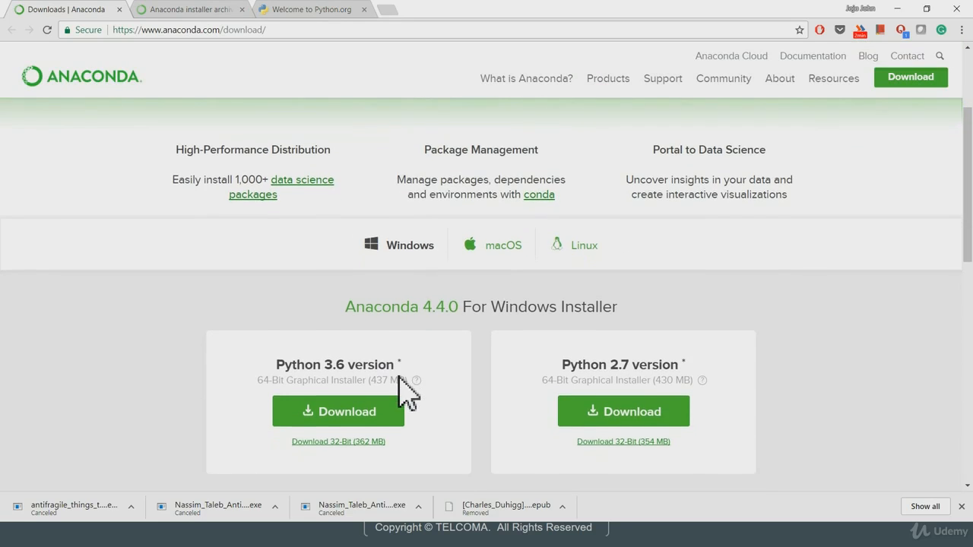
scroll("down", 3)
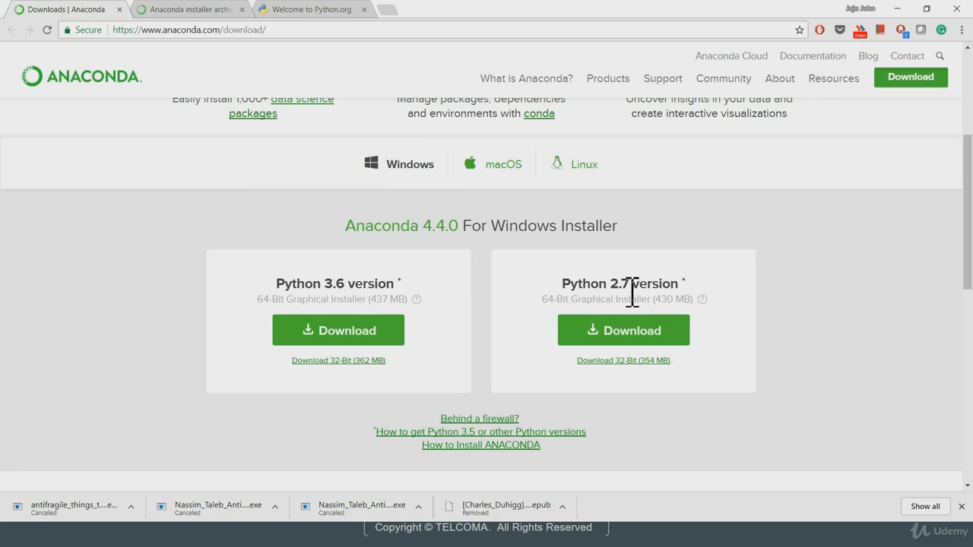
mouse_move(310, 292)
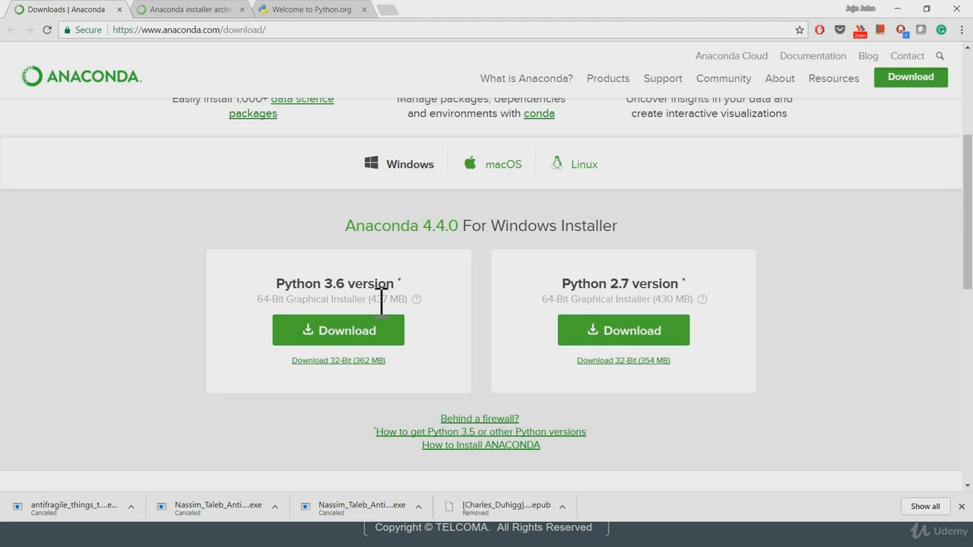
mouse_move(424, 292)
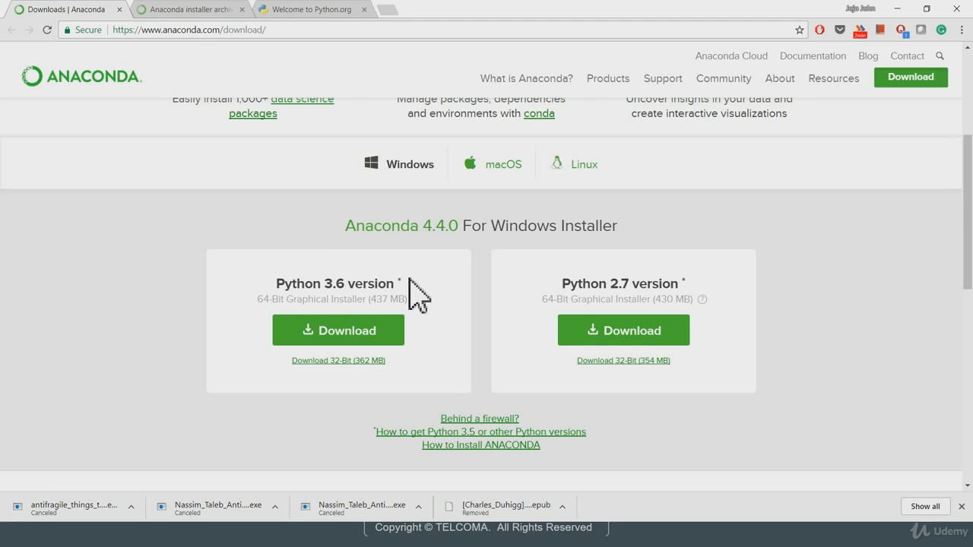
mouse_move(280, 387)
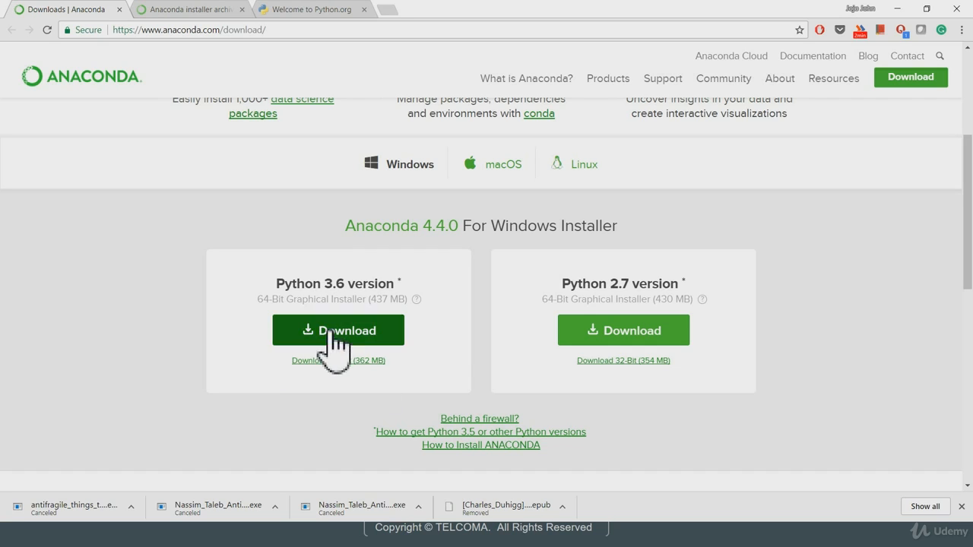
mouse_move(401, 357)
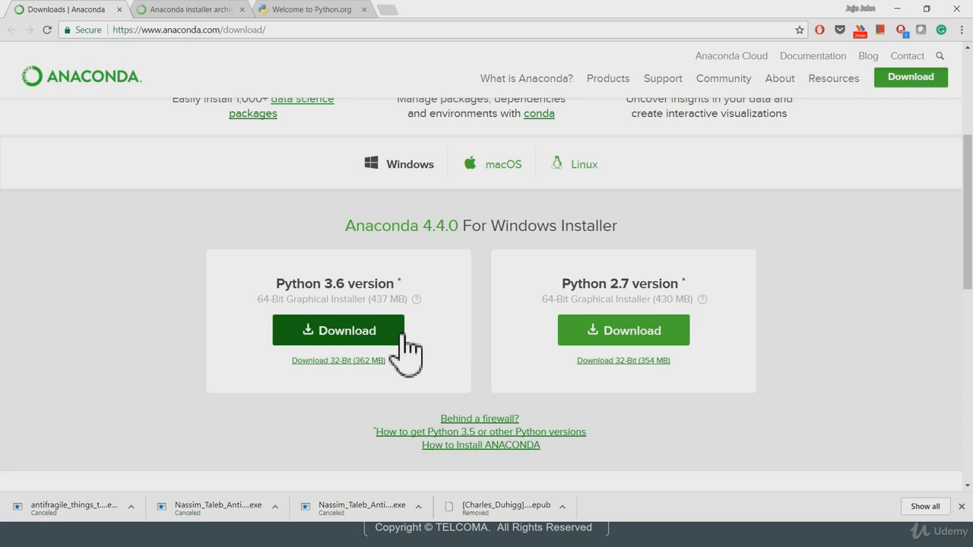
mouse_move(403, 380)
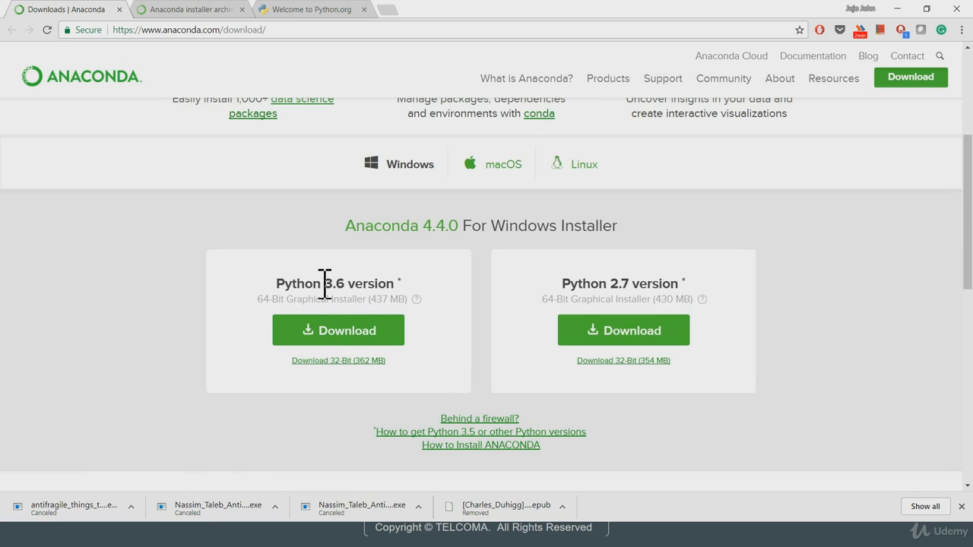
mouse_move(378, 306)
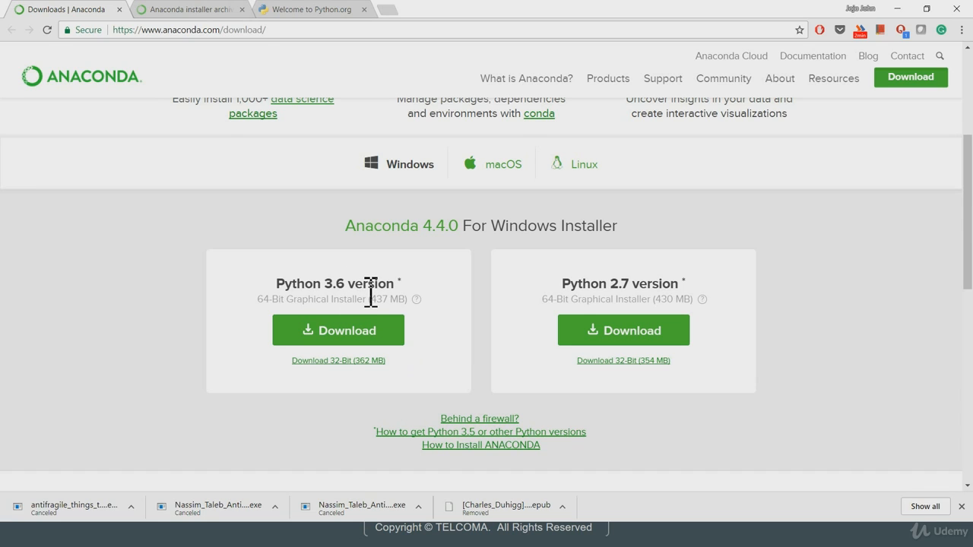
- Glance at the installer archive listing, then return to the 4.4.0 downloads page
left_click(190, 9)
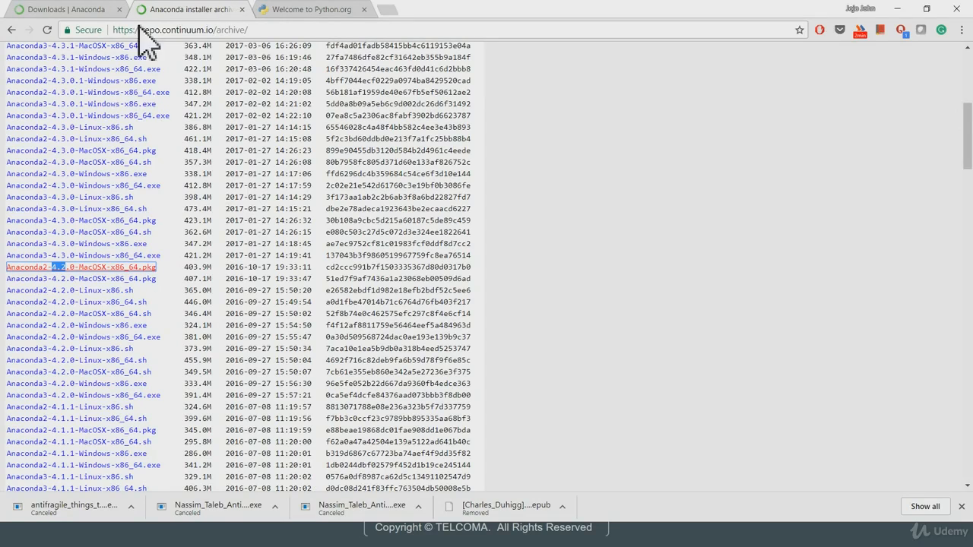
mouse_move(243, 40)
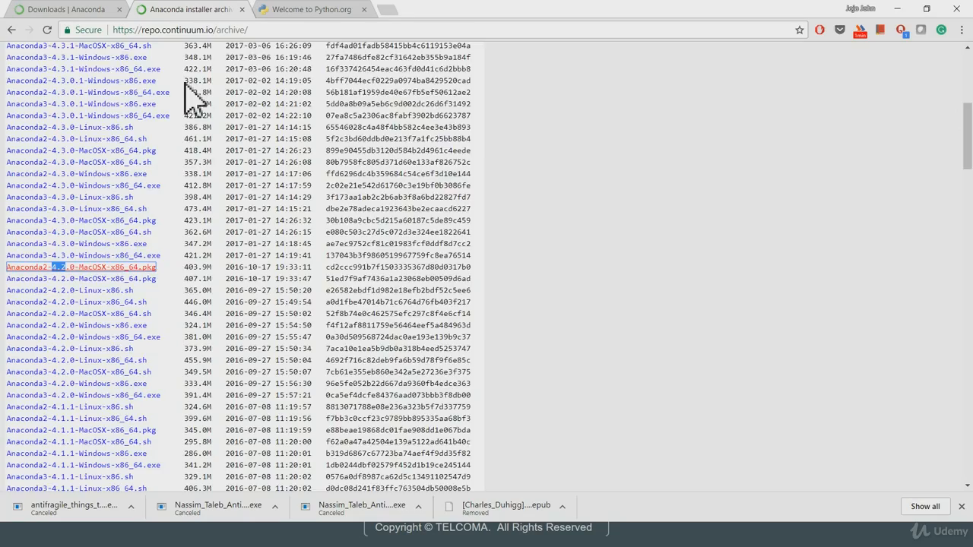
scroll("up", 3)
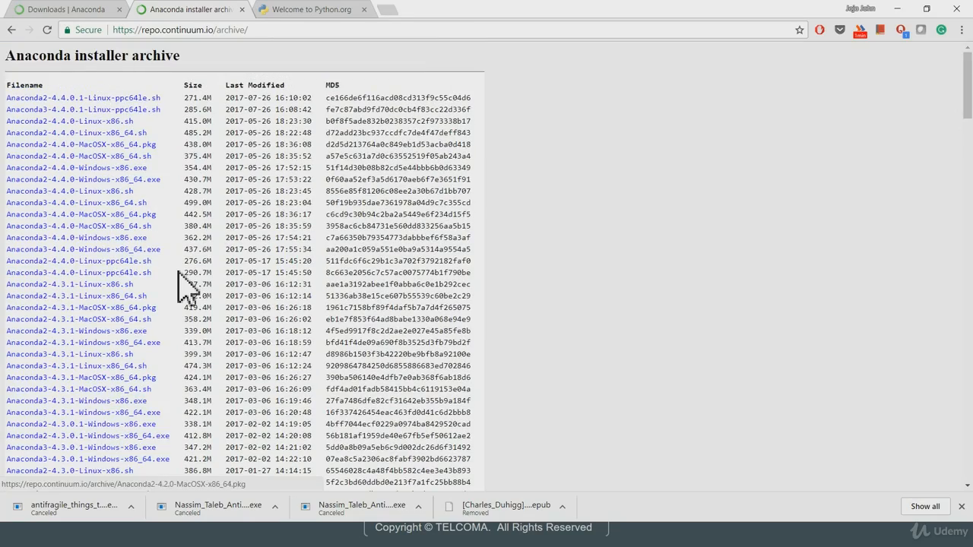
scroll("down", 3)
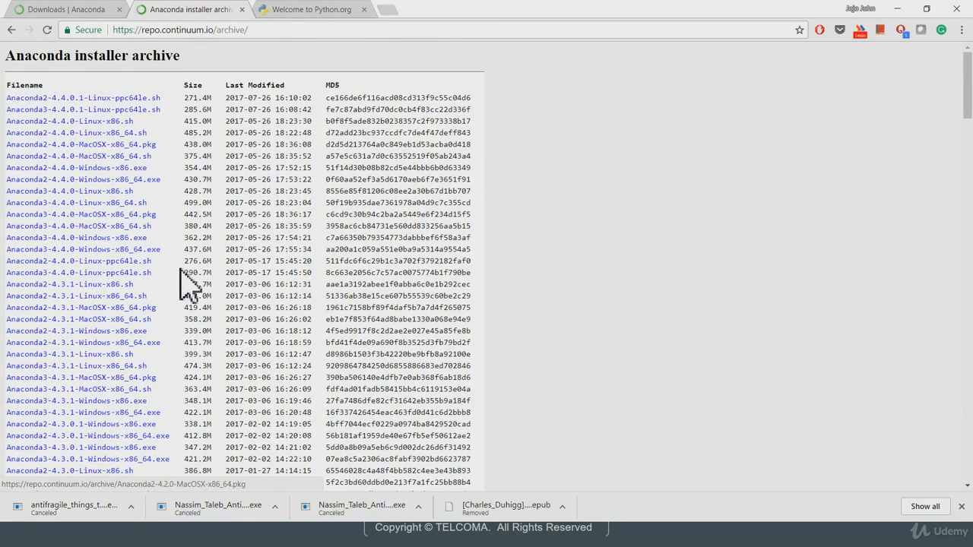
left_click(64, 9)
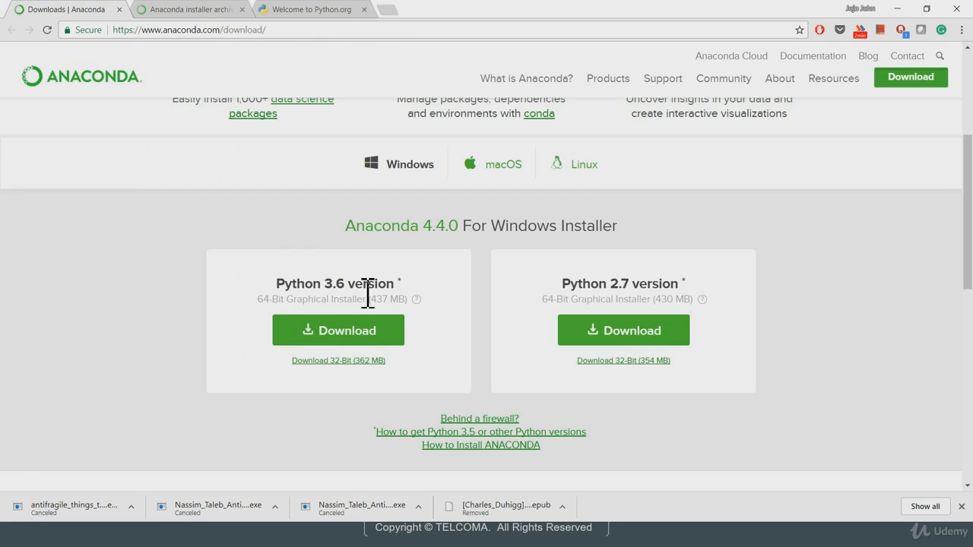
- Highlight the 'Anaconda 4.4.0' version text, then return to the installer archive page
double_click(382, 225)
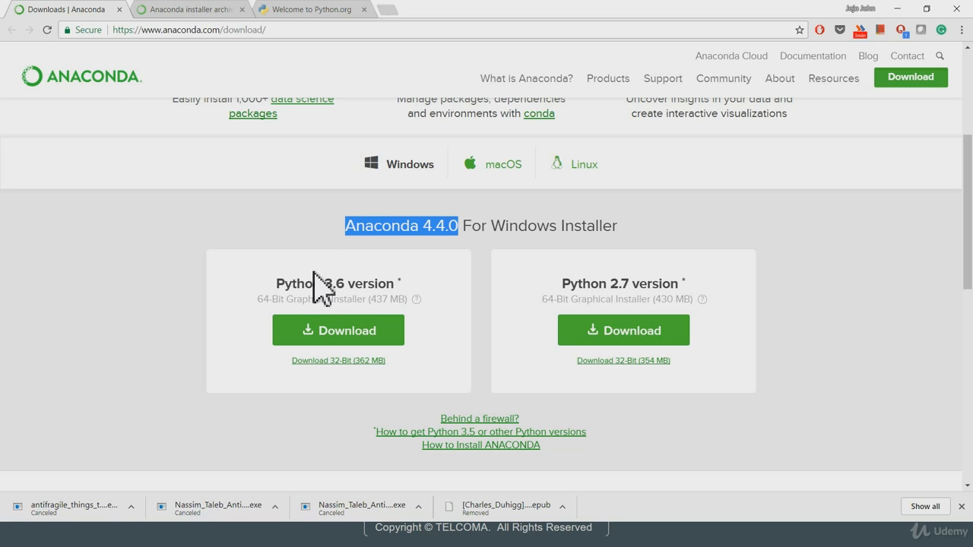
mouse_move(331, 289)
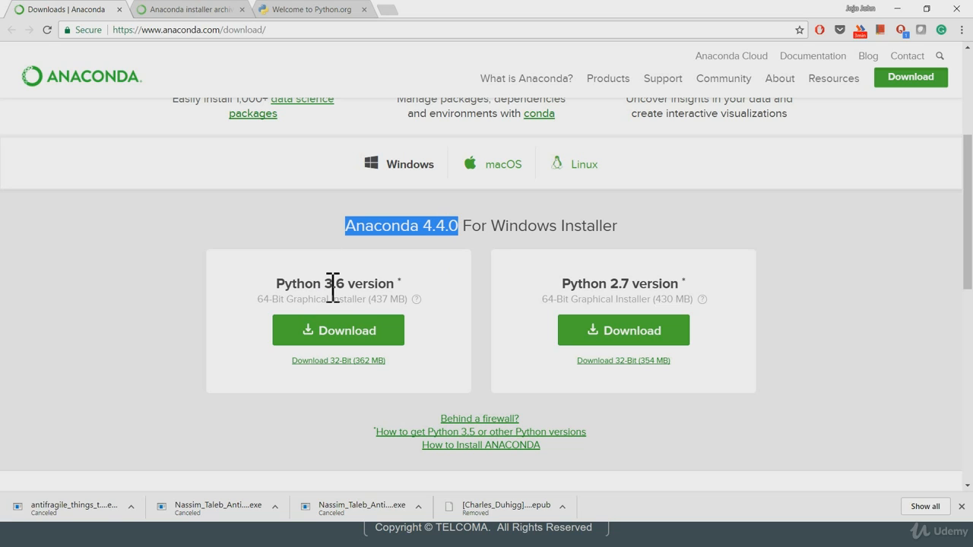
mouse_move(483, 225)
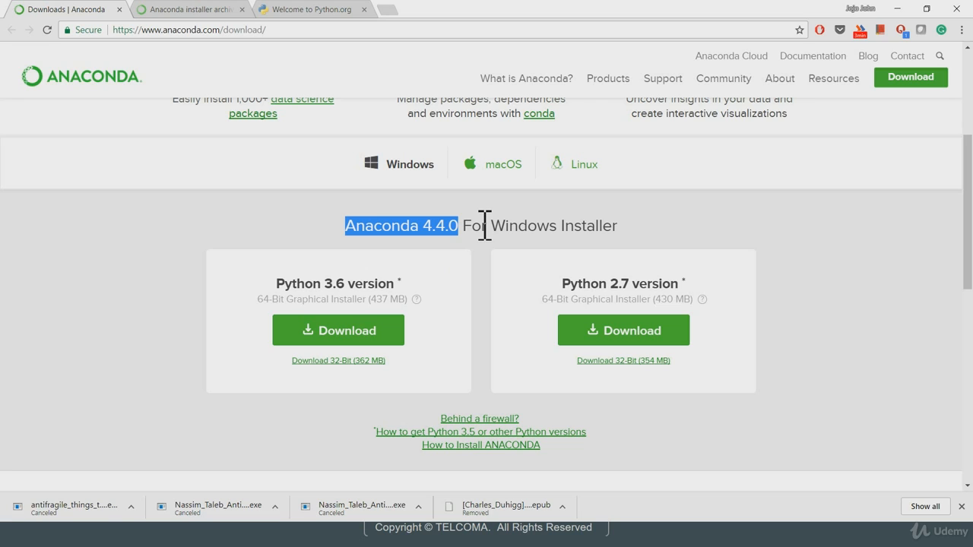
mouse_move(356, 298)
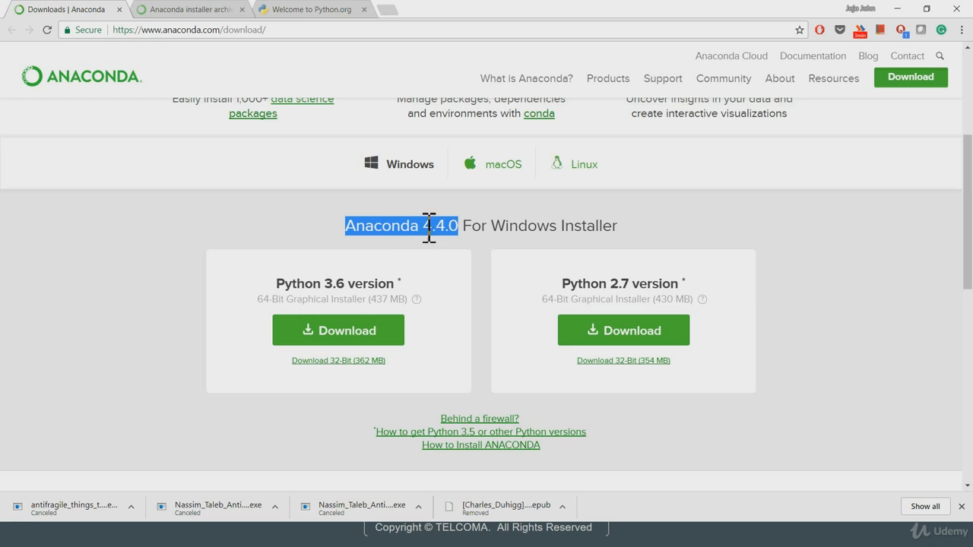
mouse_move(442, 296)
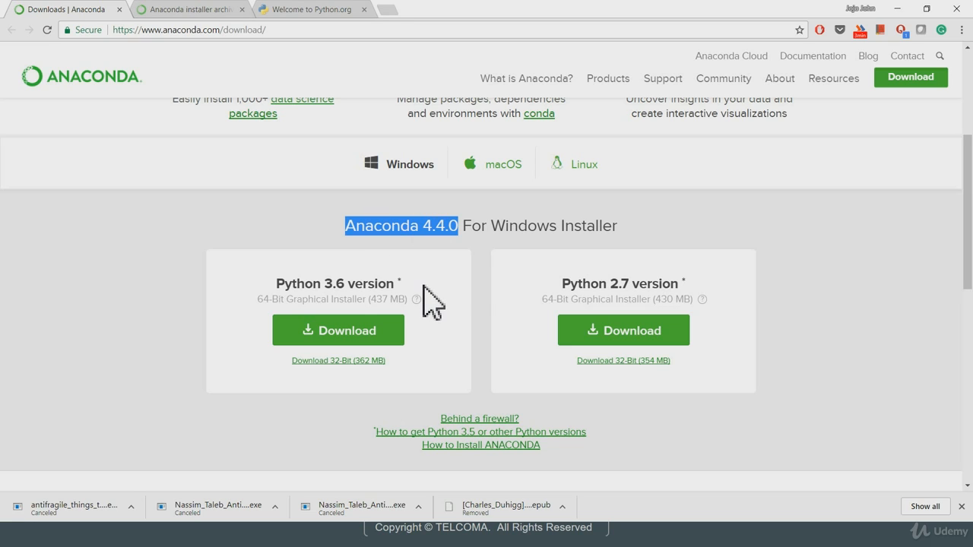
mouse_move(319, 286)
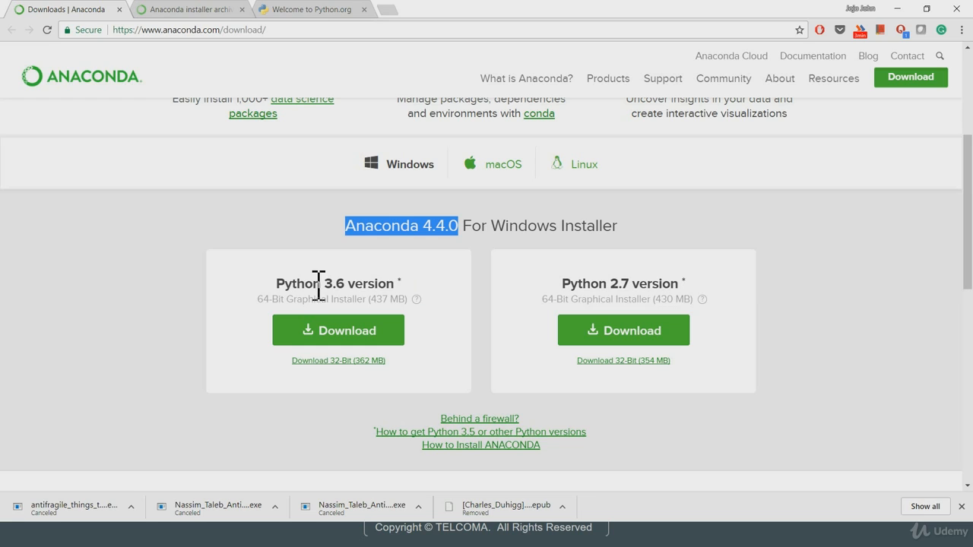
mouse_move(459, 259)
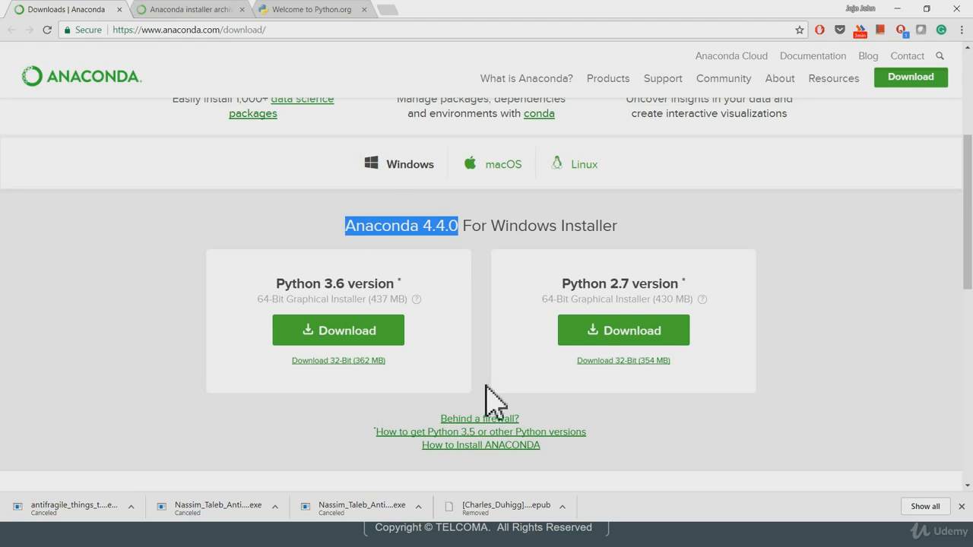
left_click(182, 10)
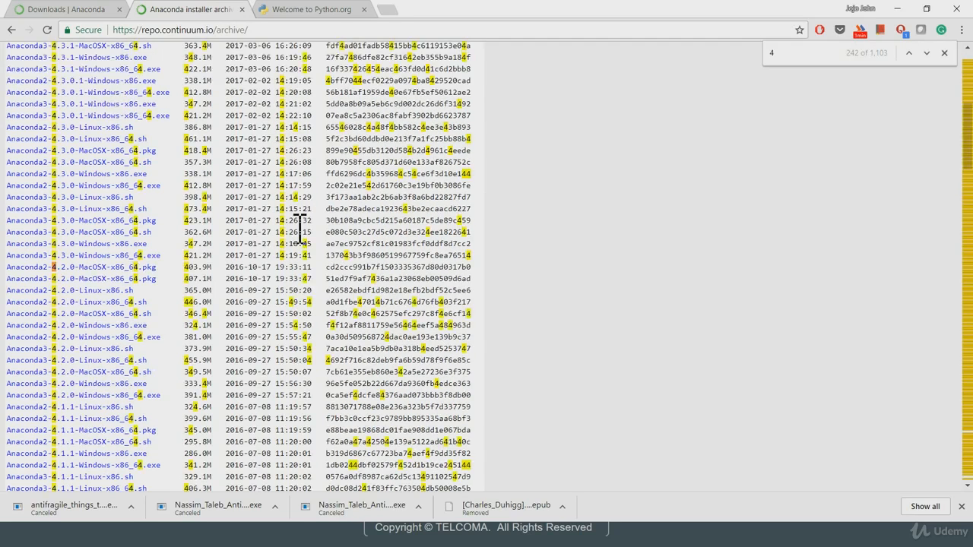
- Search the archive listing for '4.2' to highlight the 4.2.0 installer entries
type(".2")
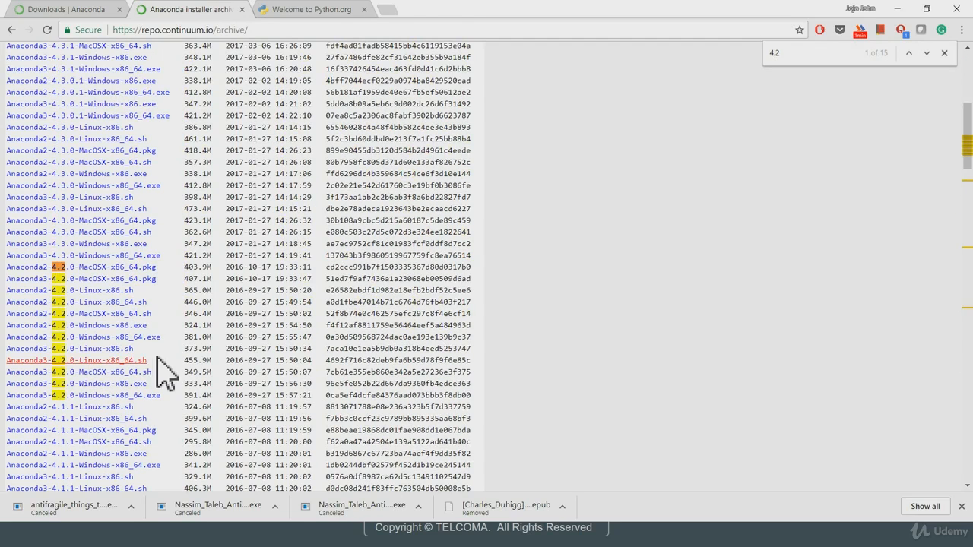
mouse_move(16, 374)
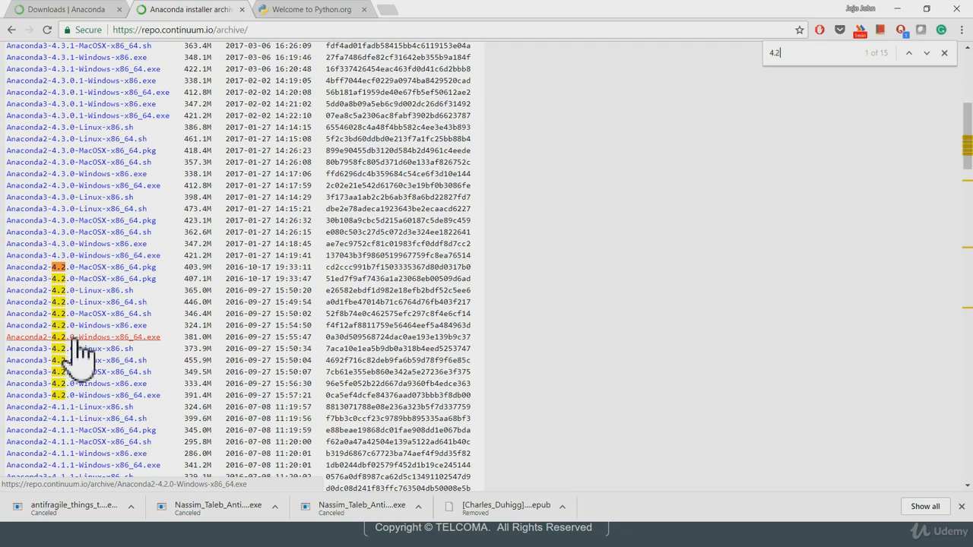
mouse_move(129, 362)
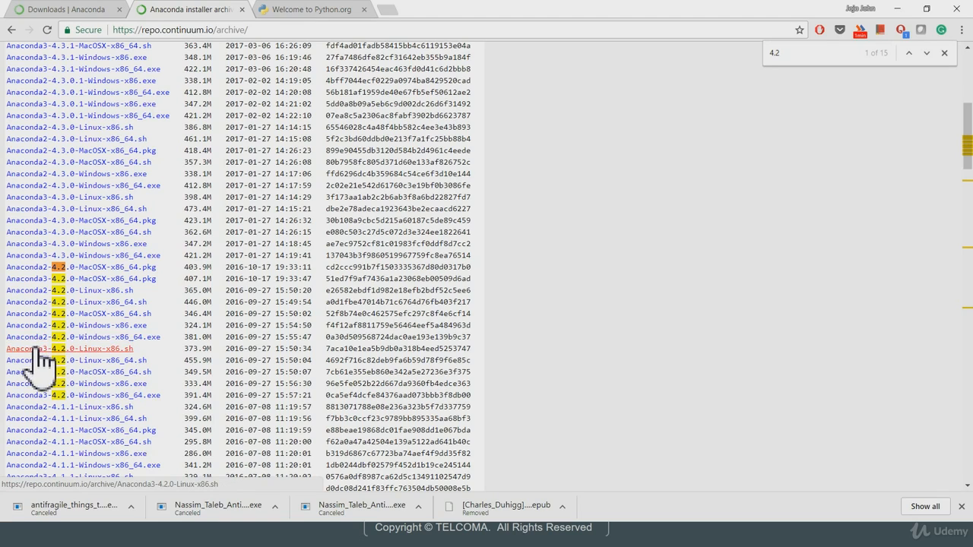
mouse_move(73, 404)
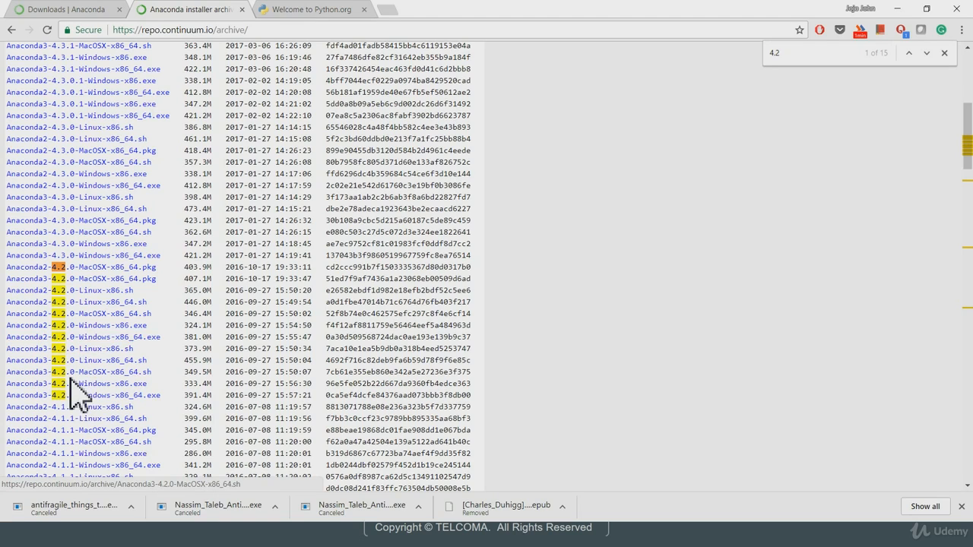
mouse_move(114, 400)
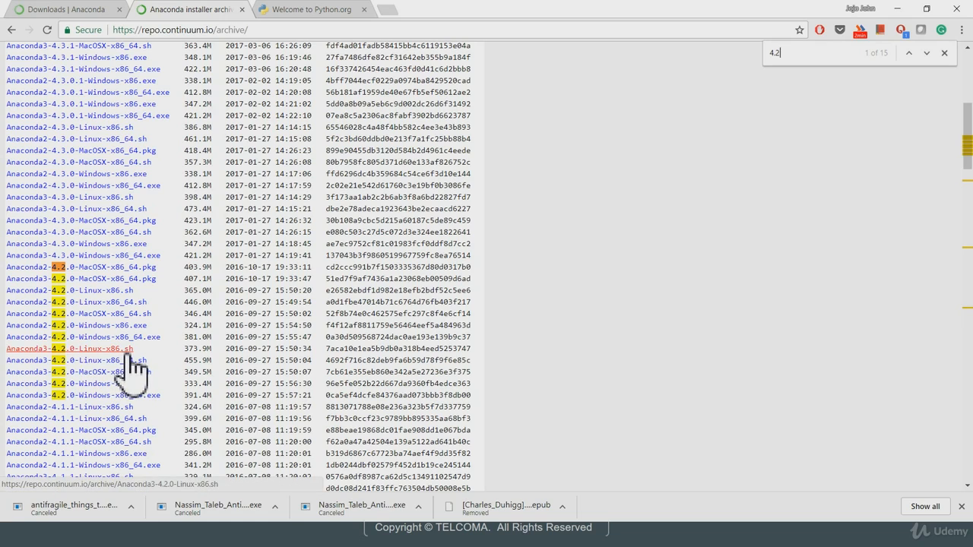
mouse_move(114, 372)
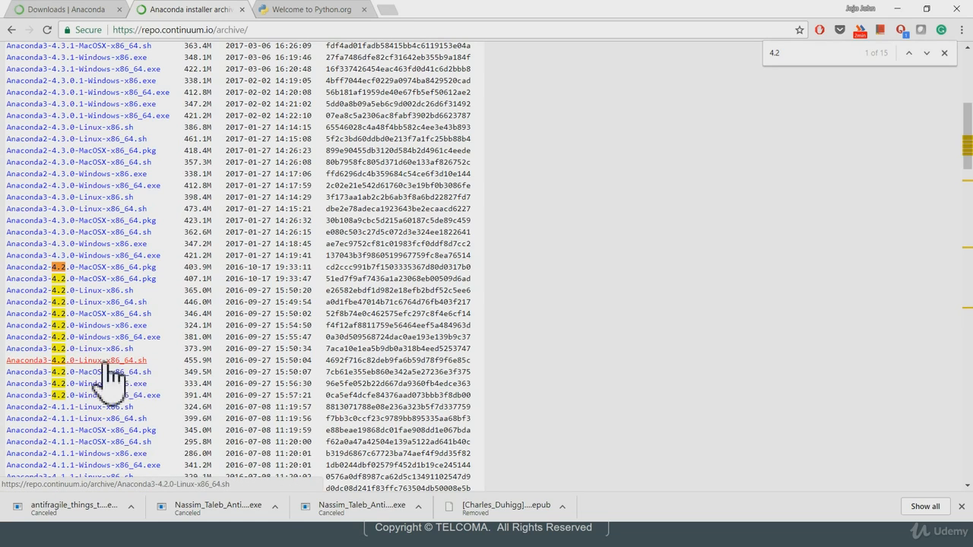
mouse_move(140, 388)
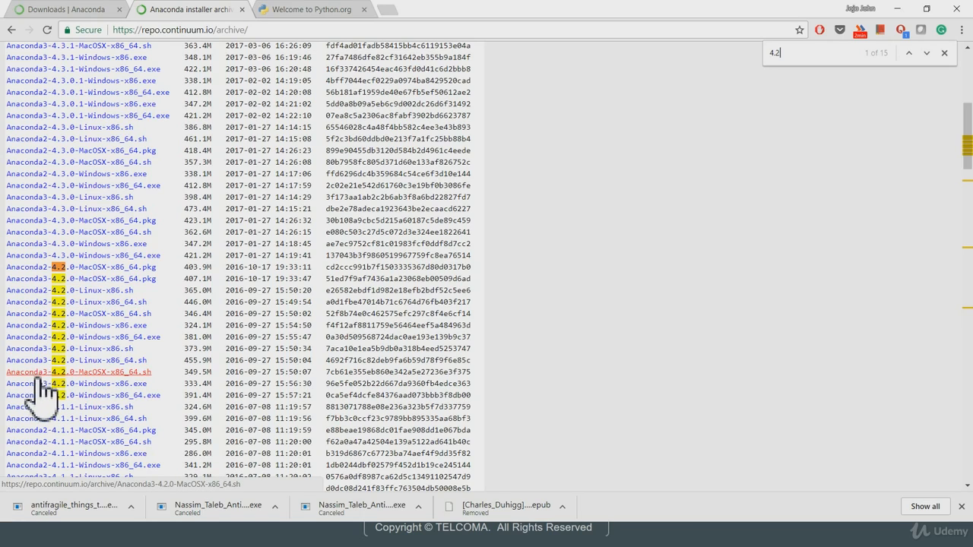
mouse_move(68, 406)
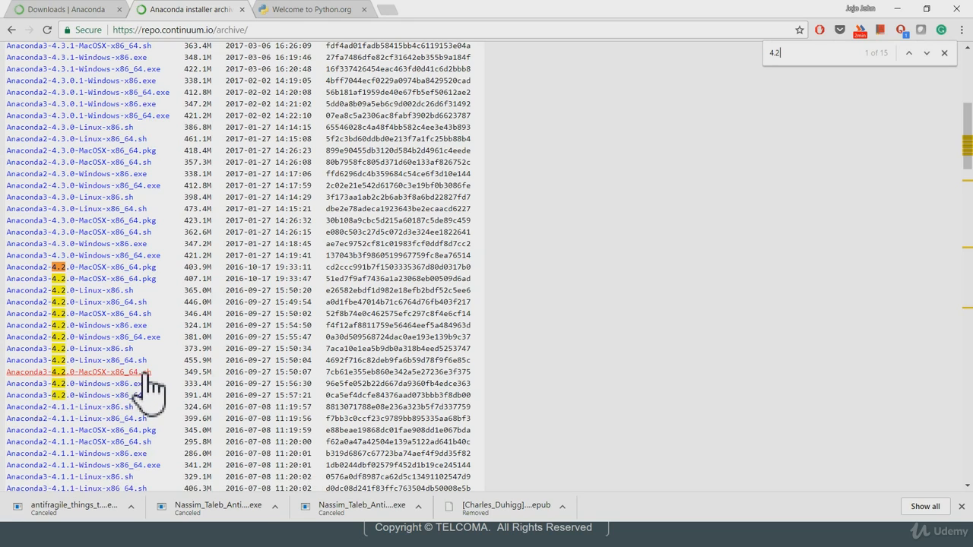
mouse_move(144, 388)
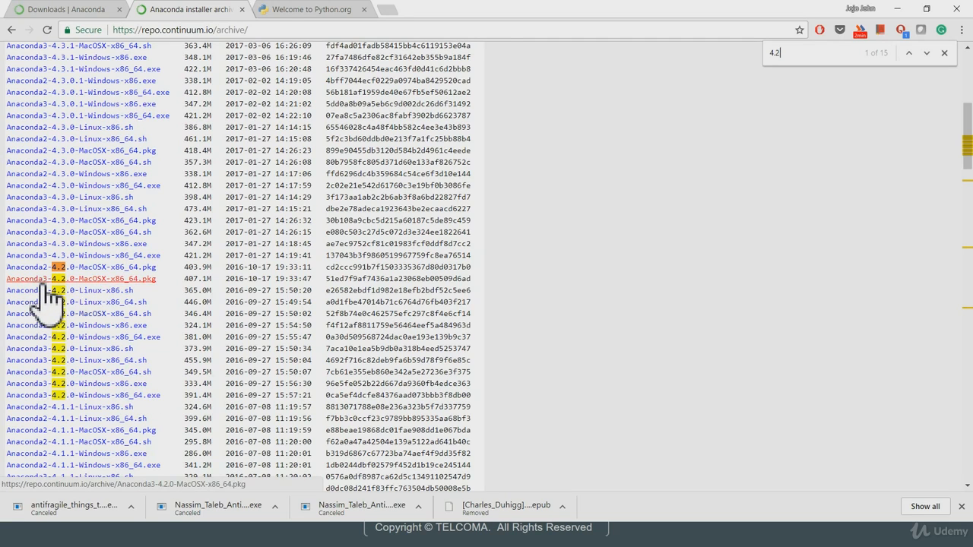
mouse_move(62, 297)
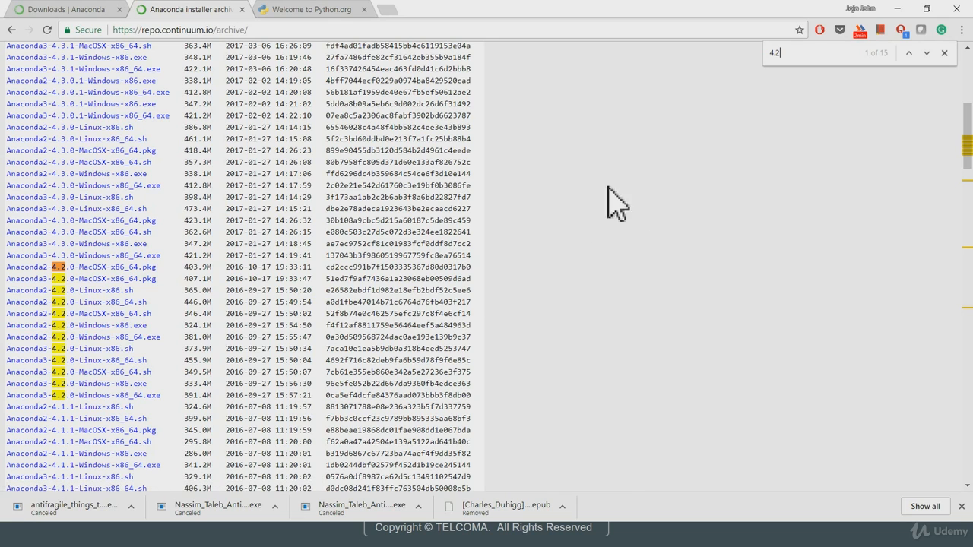
mouse_move(569, 181)
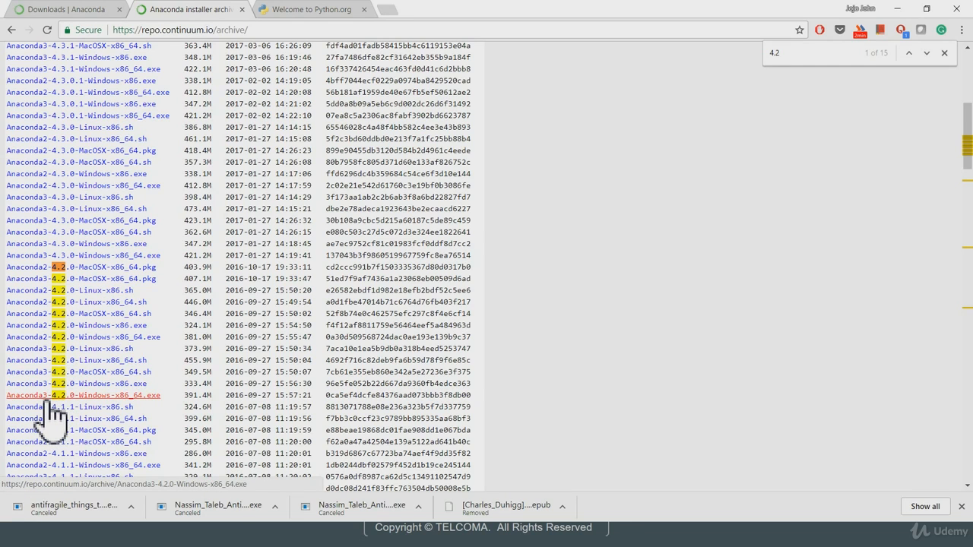
mouse_move(73, 423)
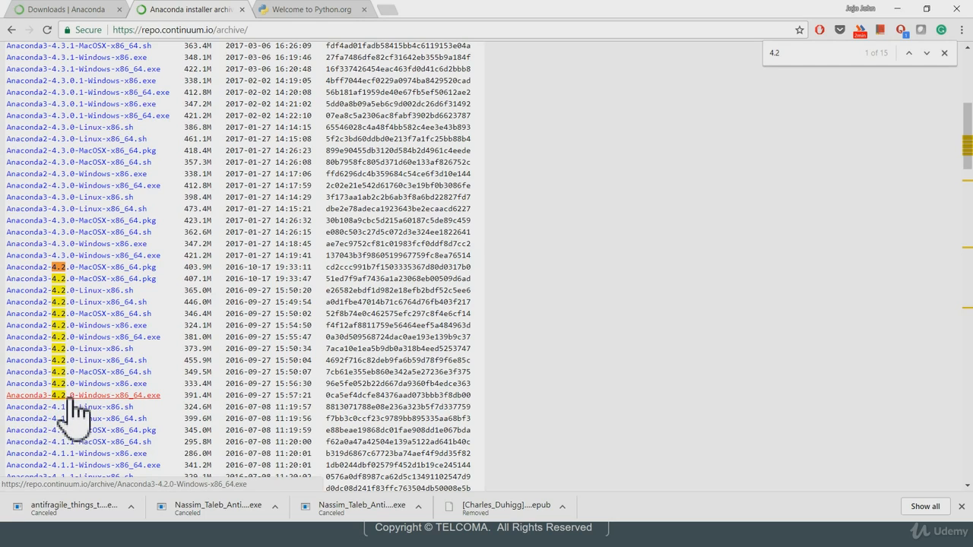